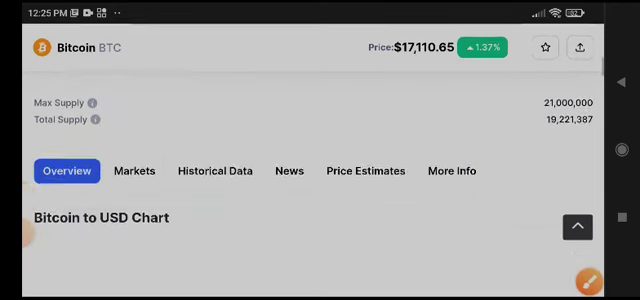
scroll("down", 3)
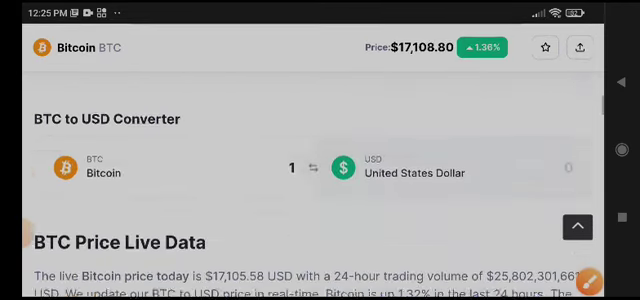